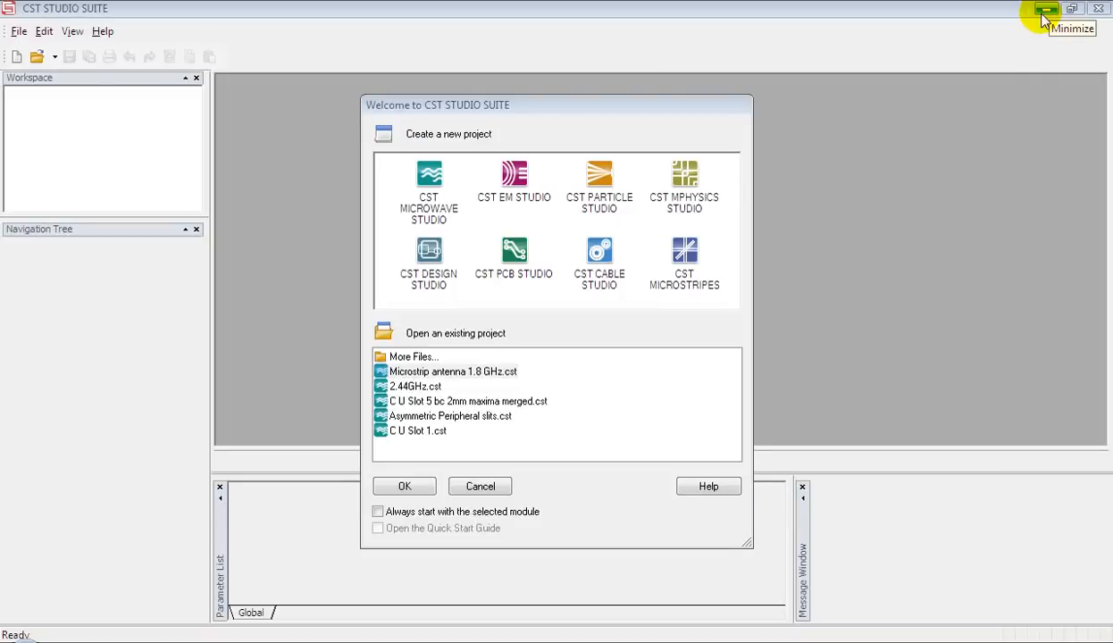
{"action": "mouse_move", "coordinate": [1000, 51]}
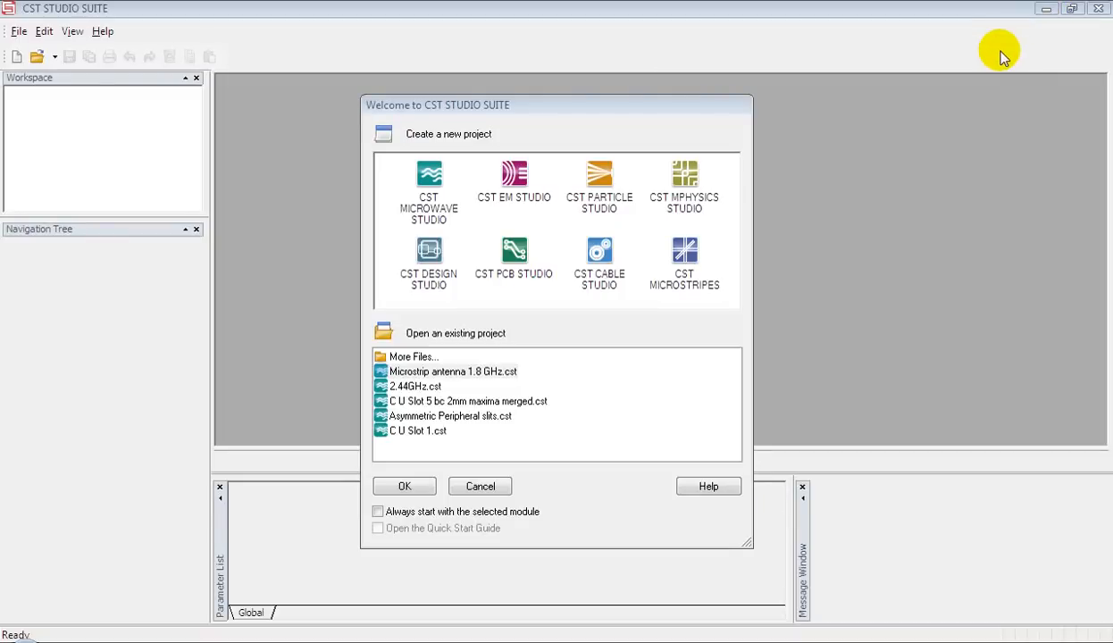
{"action": "mouse_move", "coordinate": [875, 184]}
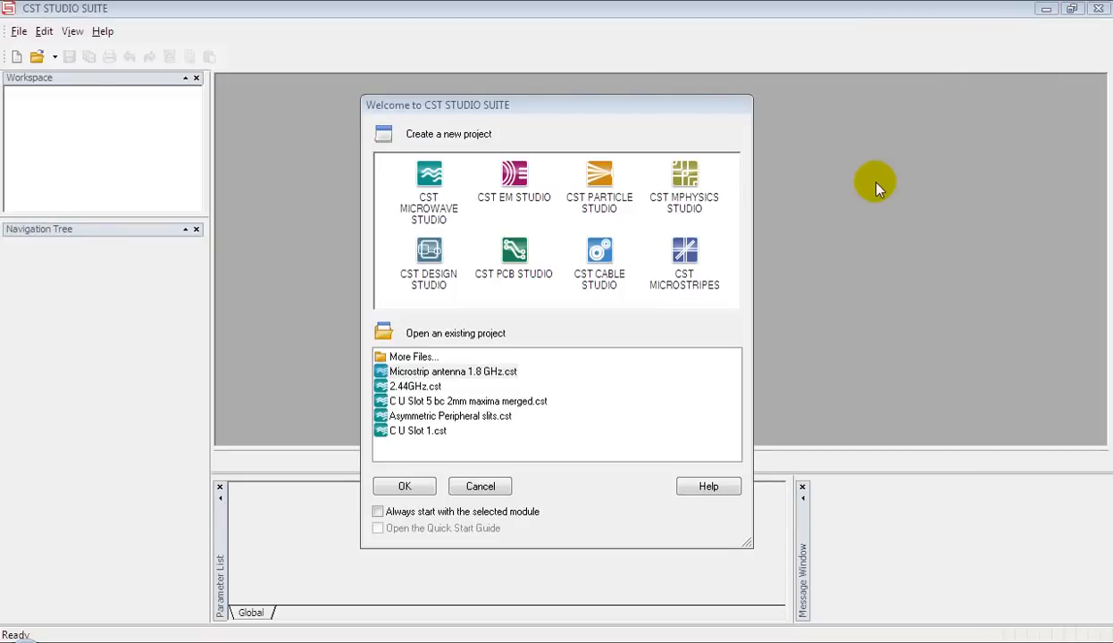
{"action": "mouse_move", "coordinate": [868, 179]}
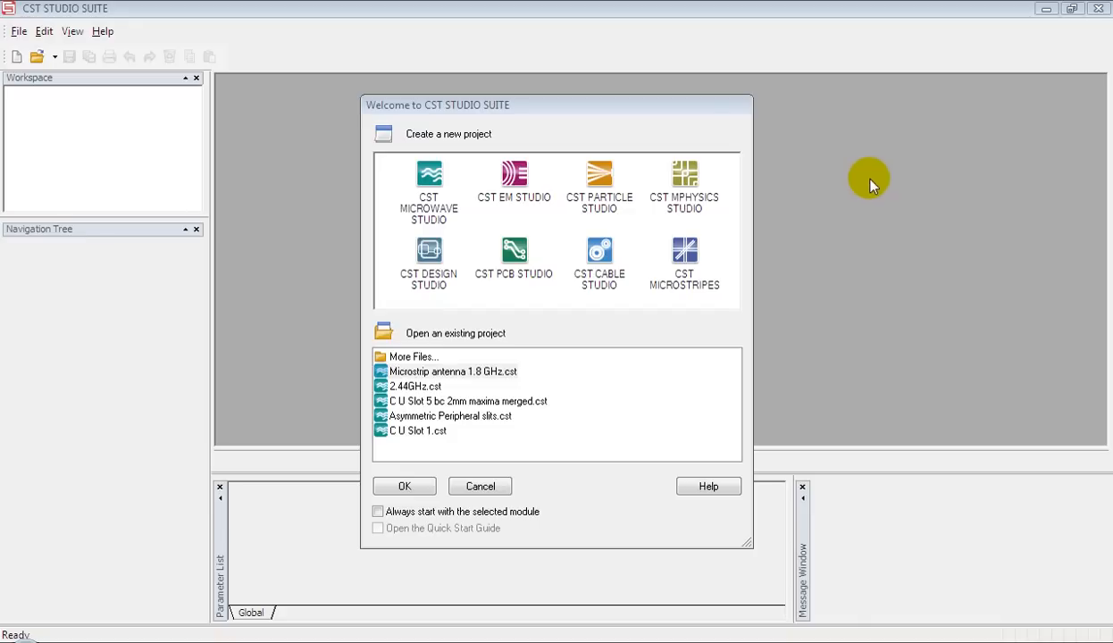
Open a new blank CST Microwave Studio project without a template.
{"action": "left_click", "coordinate": [429, 178]}
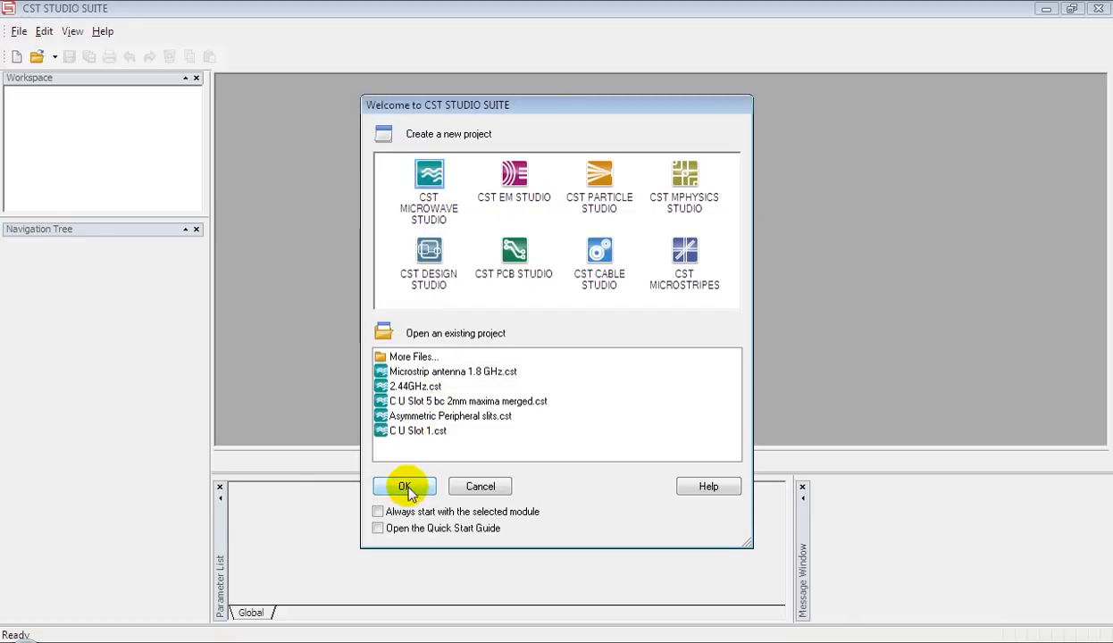
{"action": "left_click", "coordinate": [404, 486]}
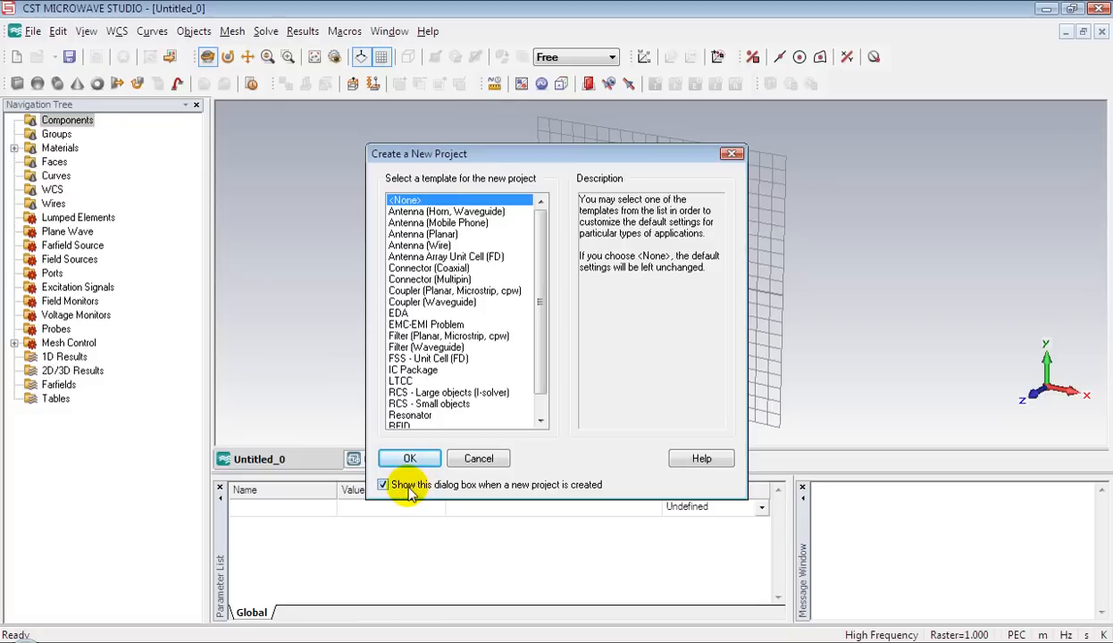
{"action": "mouse_move", "coordinate": [579, 265]}
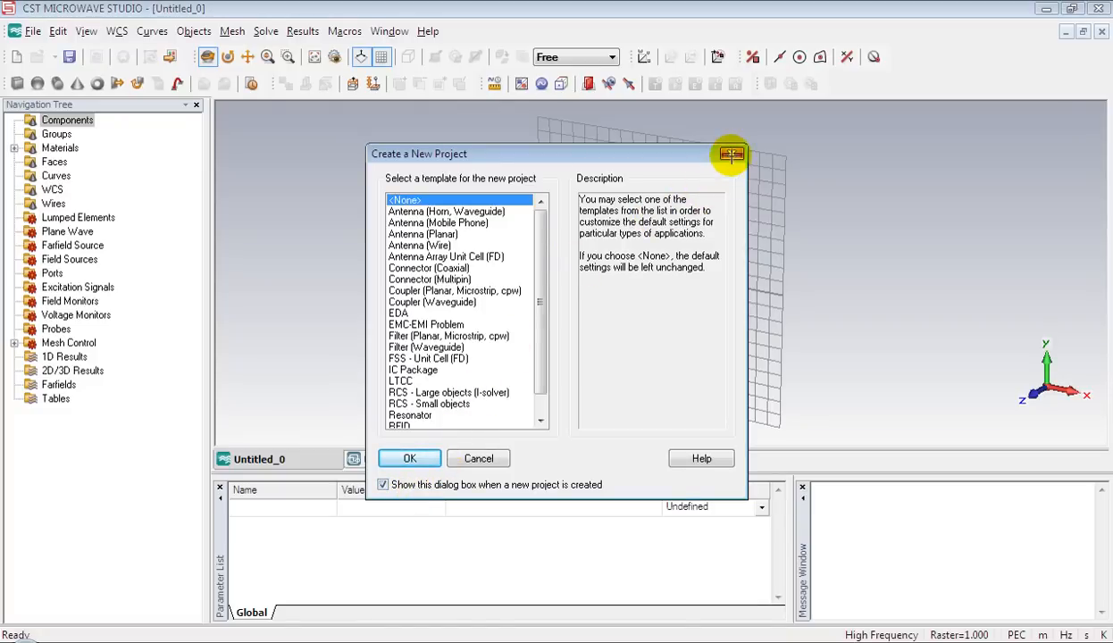
{"action": "left_click", "coordinate": [409, 458]}
{"action": "type", "text": "L"}
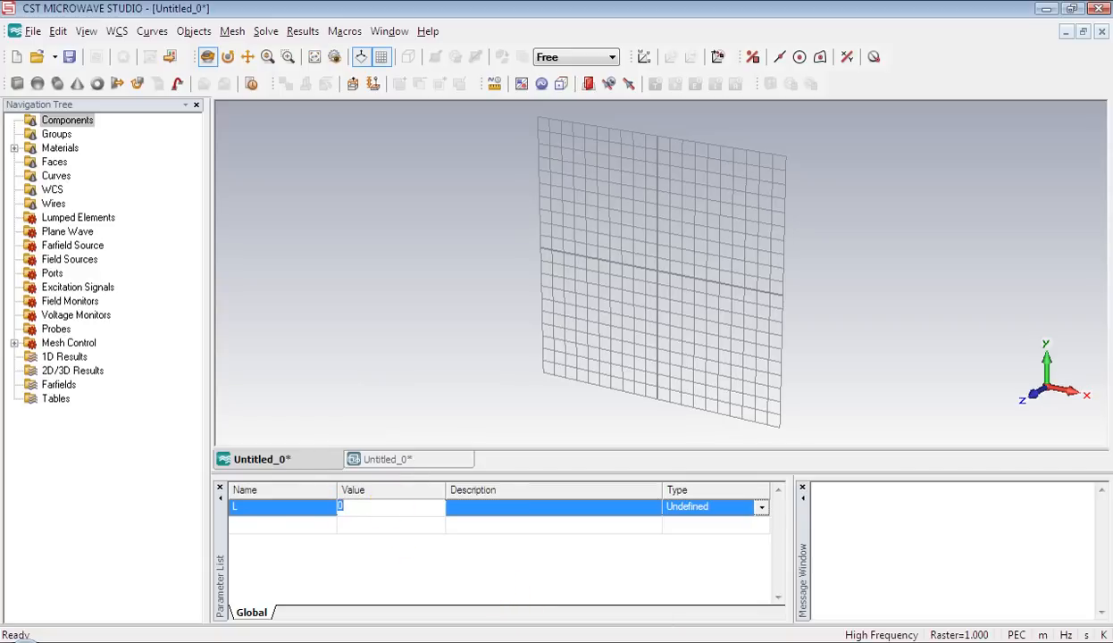
Enter the parameter values L = 40, W = 30 and T = 20 in the Parameter List.
{"action": "type", "text": "40"}
{"action": "left_click", "coordinate": [282, 524]}
{"action": "type", "text": "W"}
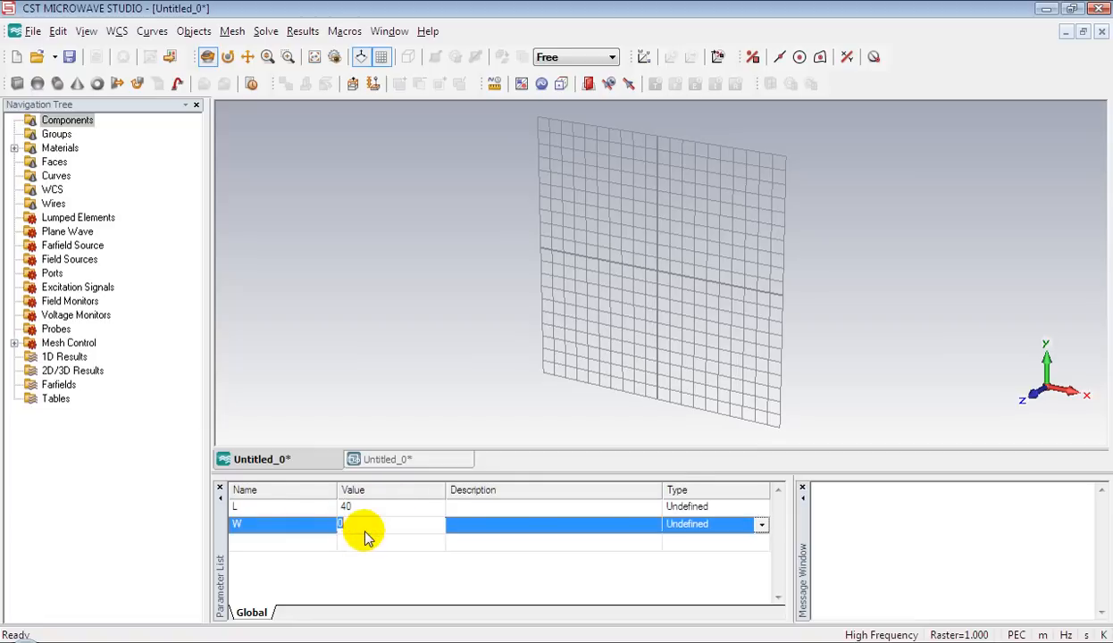
{"action": "type", "text": "30"}
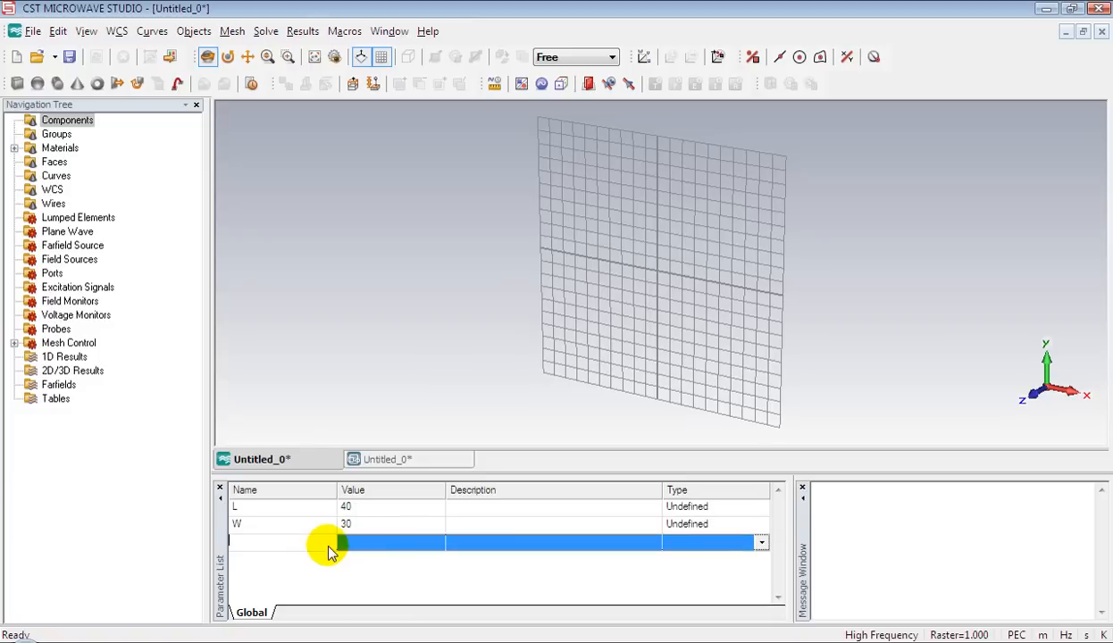
{"action": "type", "text": "T"}
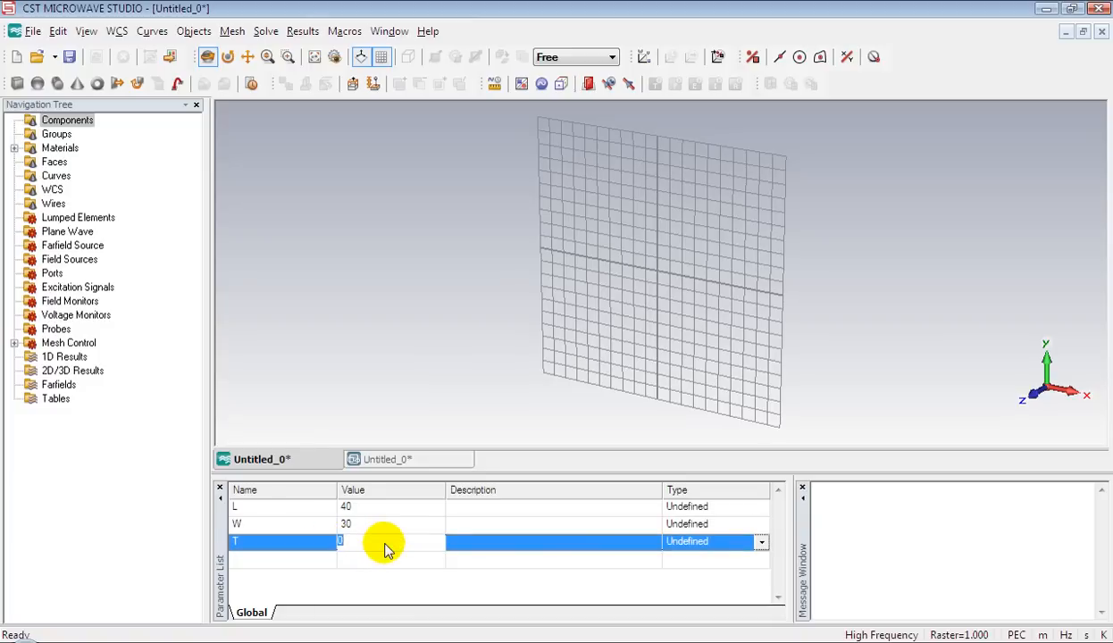
{"action": "type", "text": "20"}
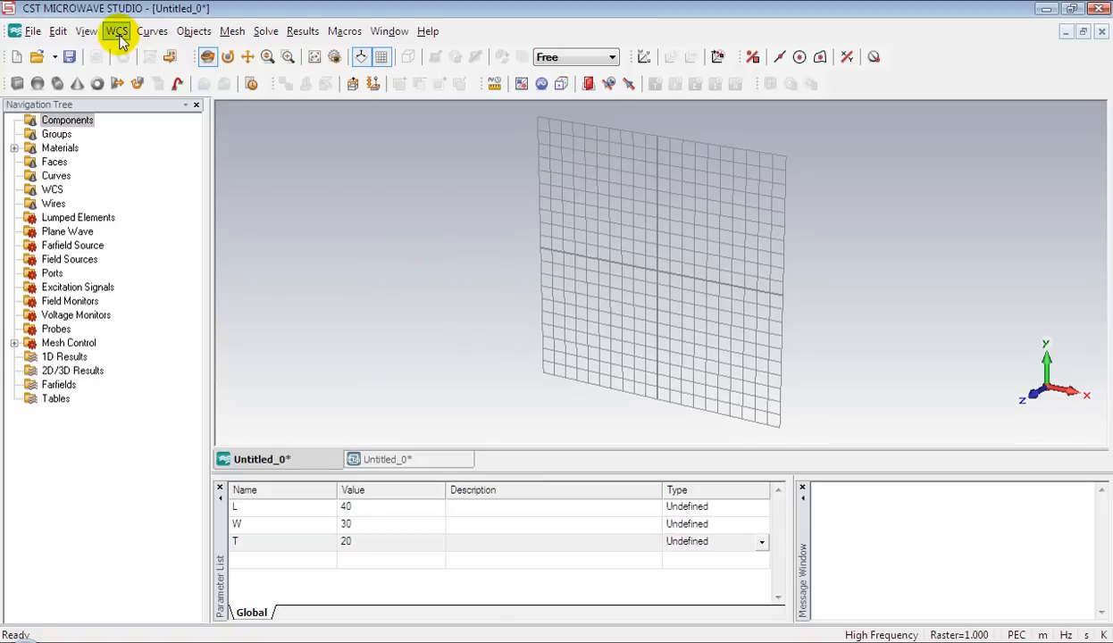
Start a Brick basic shape and bring up its creation dialog from the working plane.
{"action": "left_click", "coordinate": [118, 31]}
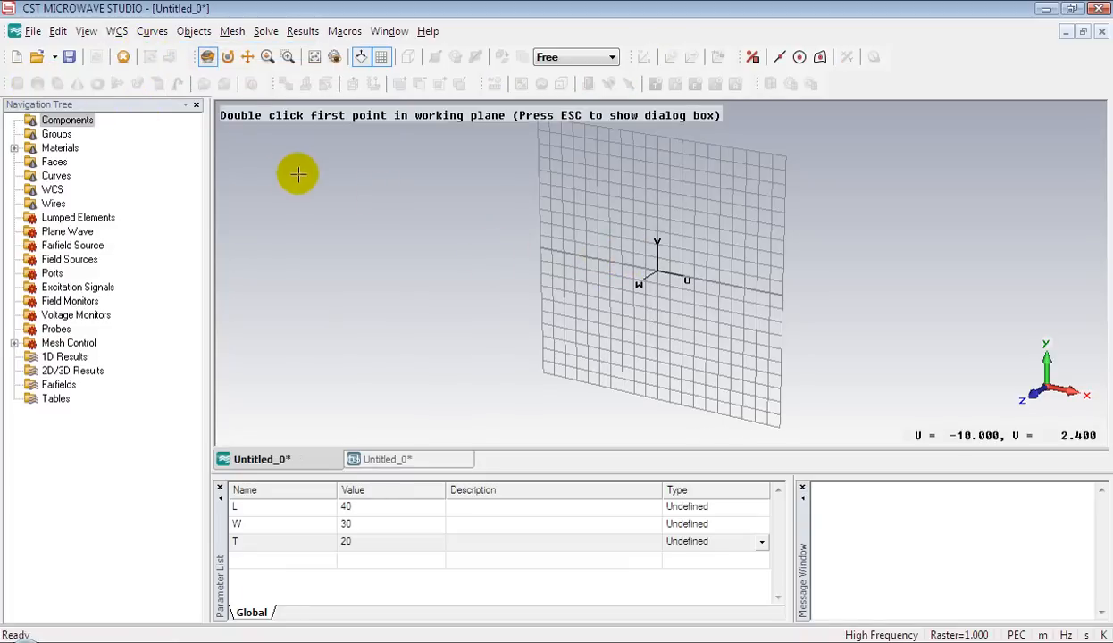
{"action": "double_click", "coordinate": [570, 243]}
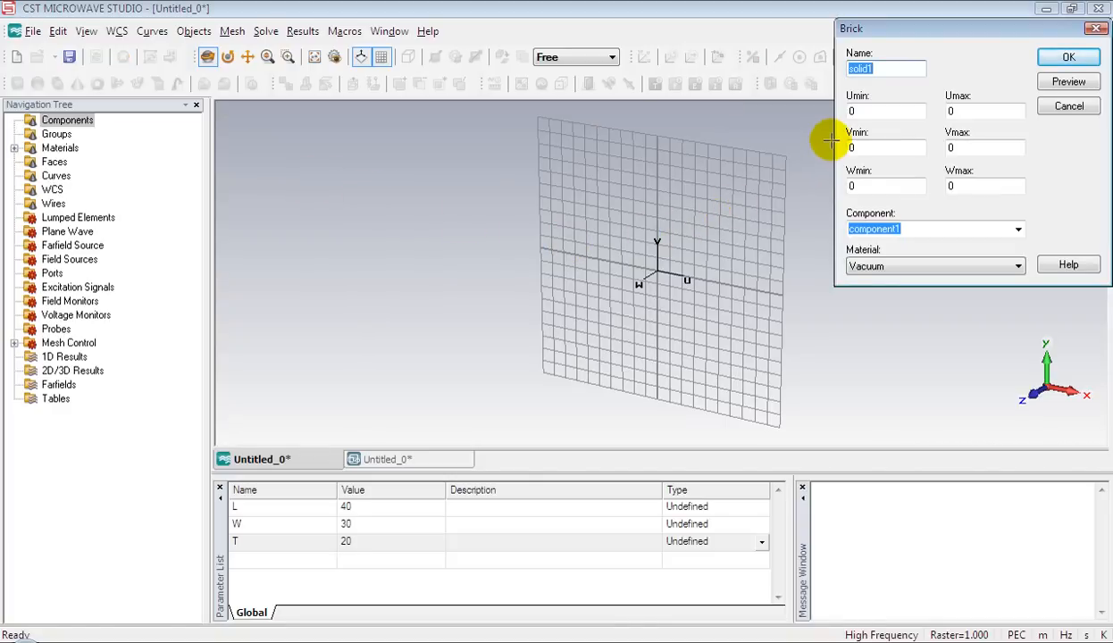
Name the solid 'brick' with extents -W/2 to W/2, -L/2 to L/2 and 0 to T.
{"action": "type", "text": "brick"}
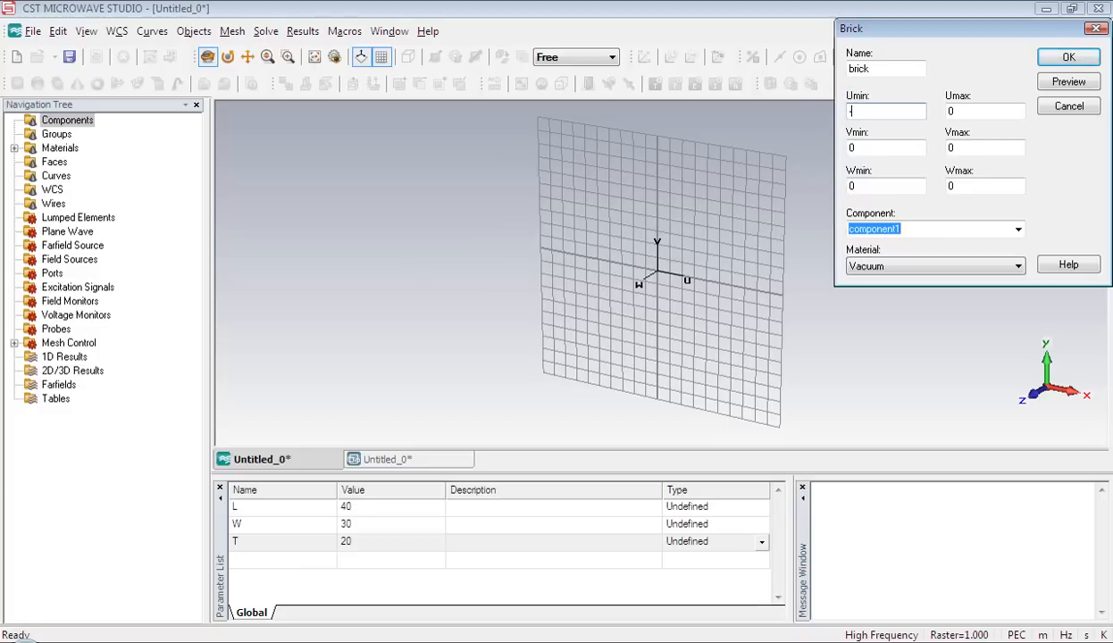
{"action": "type", "text": "-W/2"}
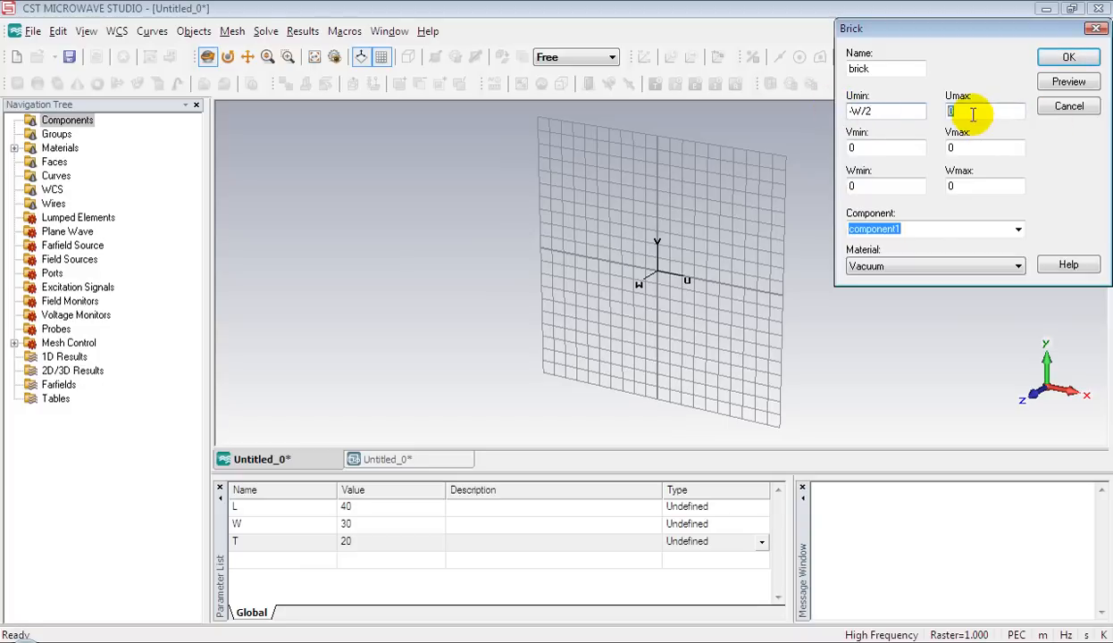
{"action": "type", "text": "W/2"}
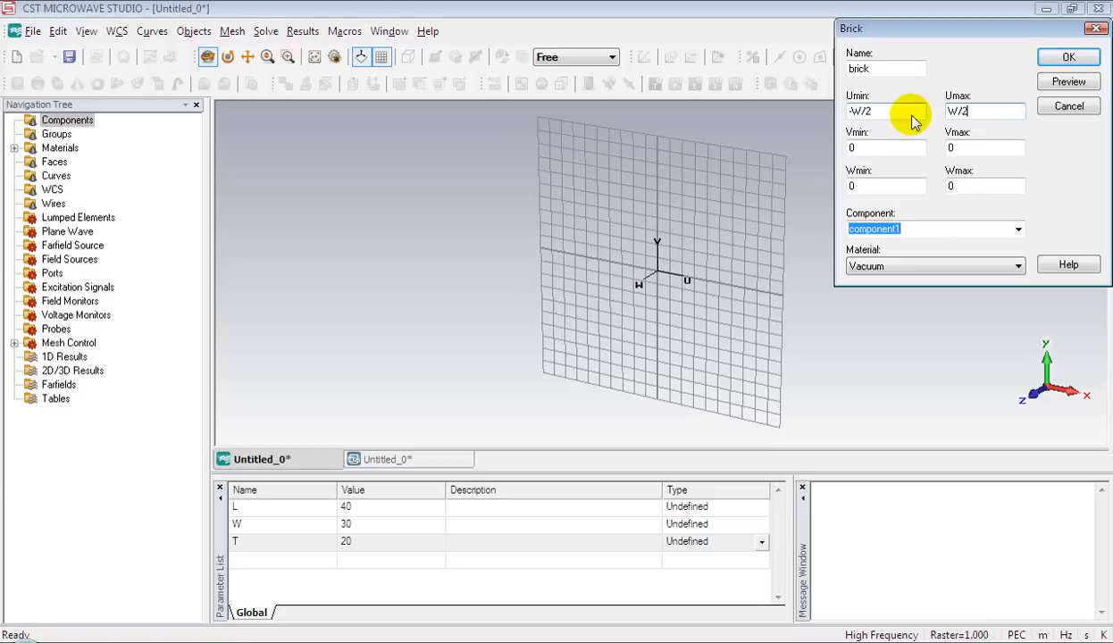
{"action": "left_click", "coordinate": [887, 146]}
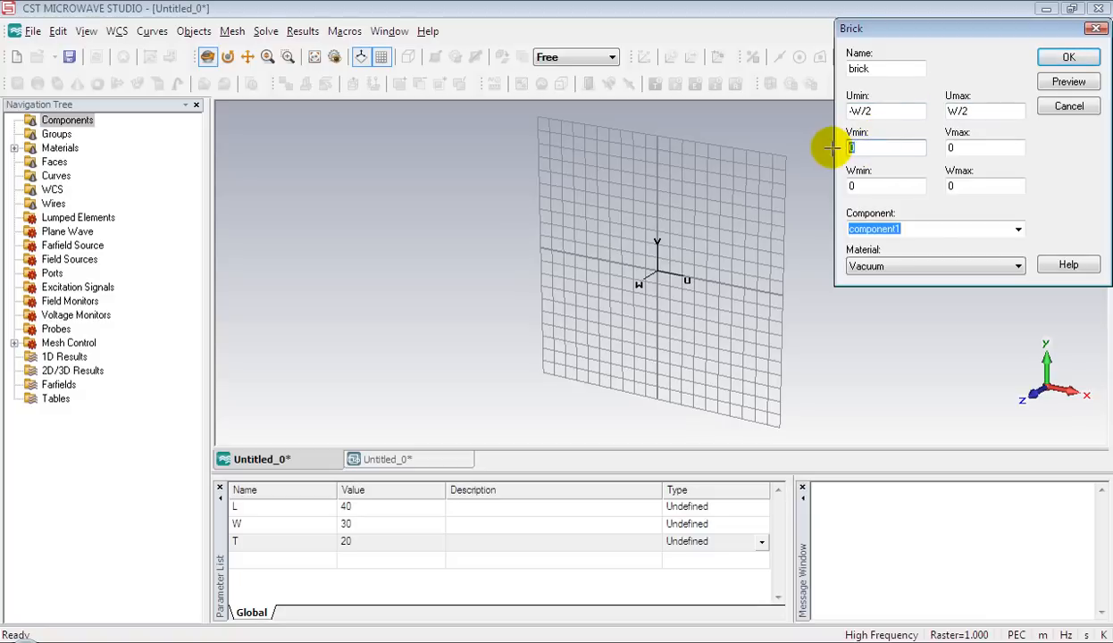
{"action": "type", "text": "L/2"}
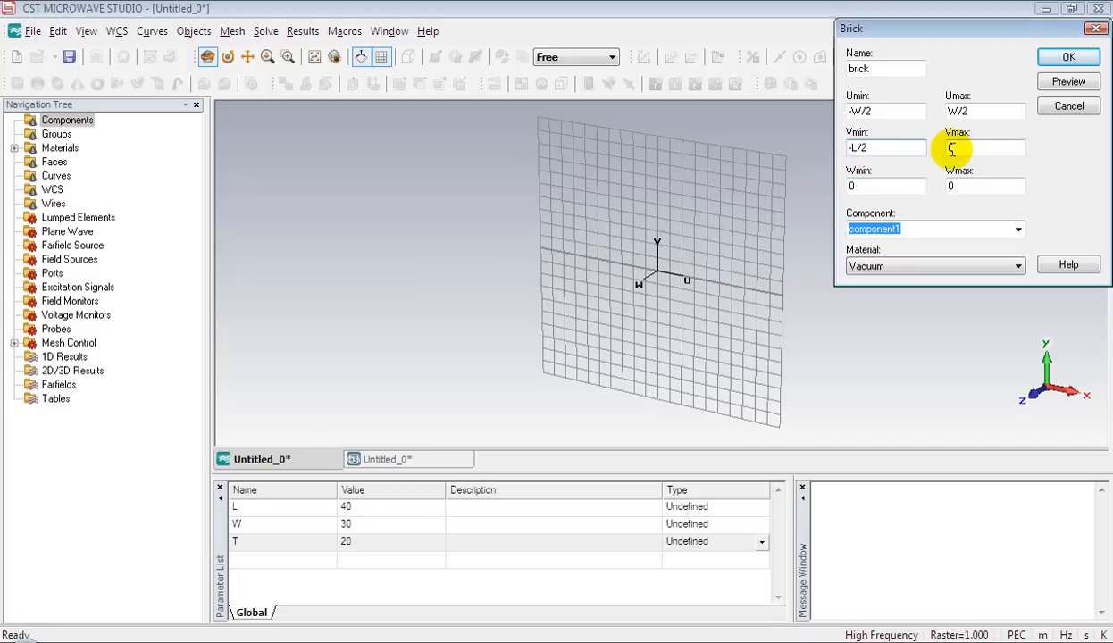
{"action": "type", "text": "L/2"}
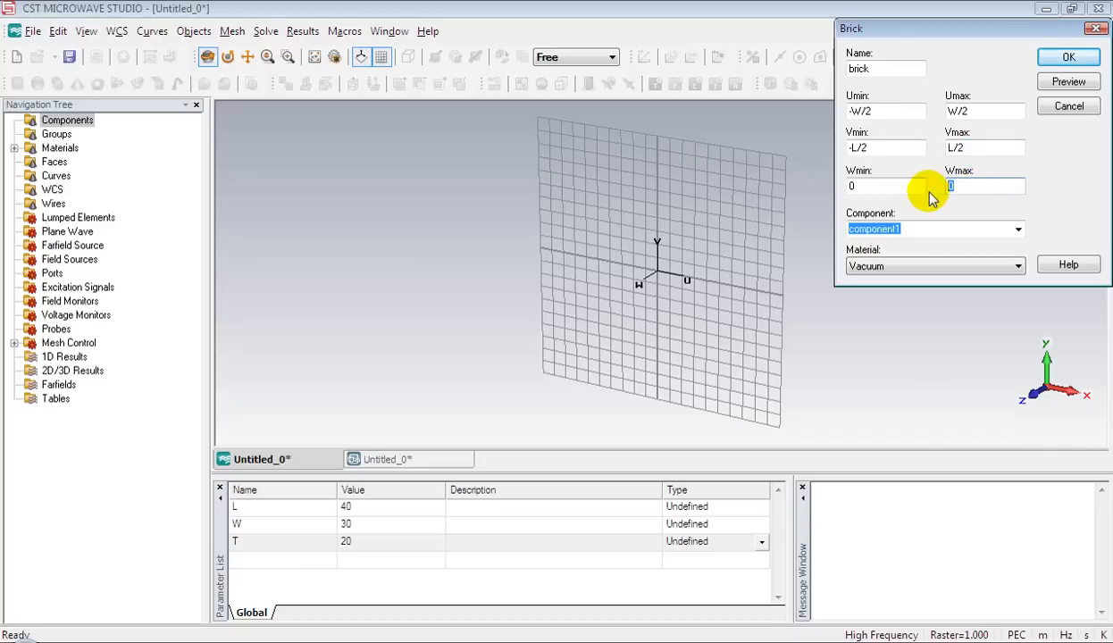
{"action": "type", "text": "T"}
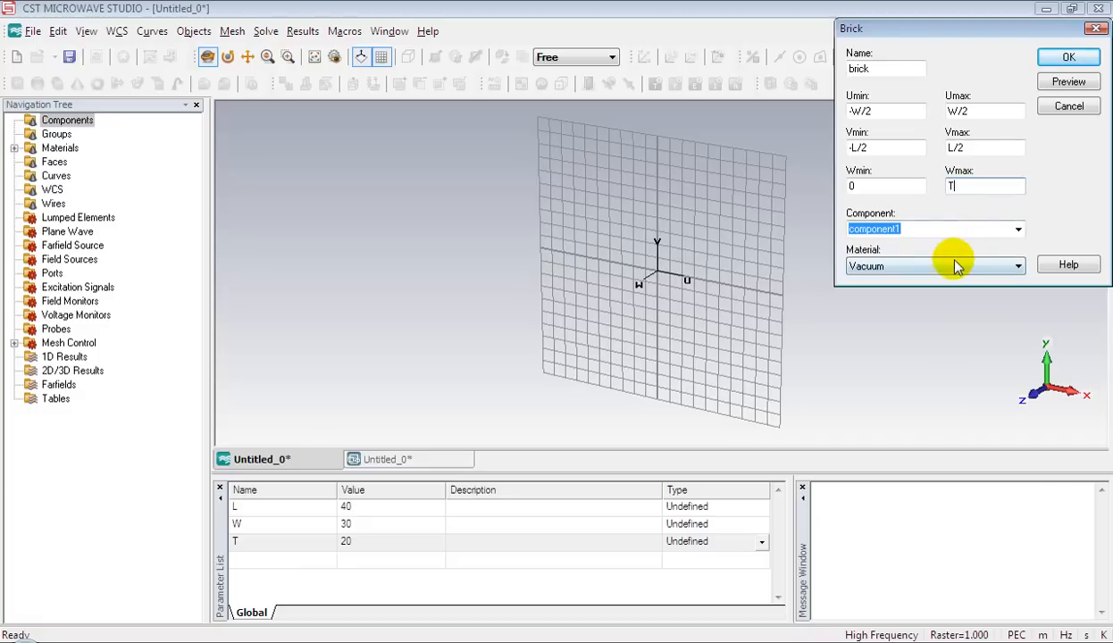
Load Copper (annealed) from the material library as the brick's material.
{"action": "left_click", "coordinate": [1016, 266]}
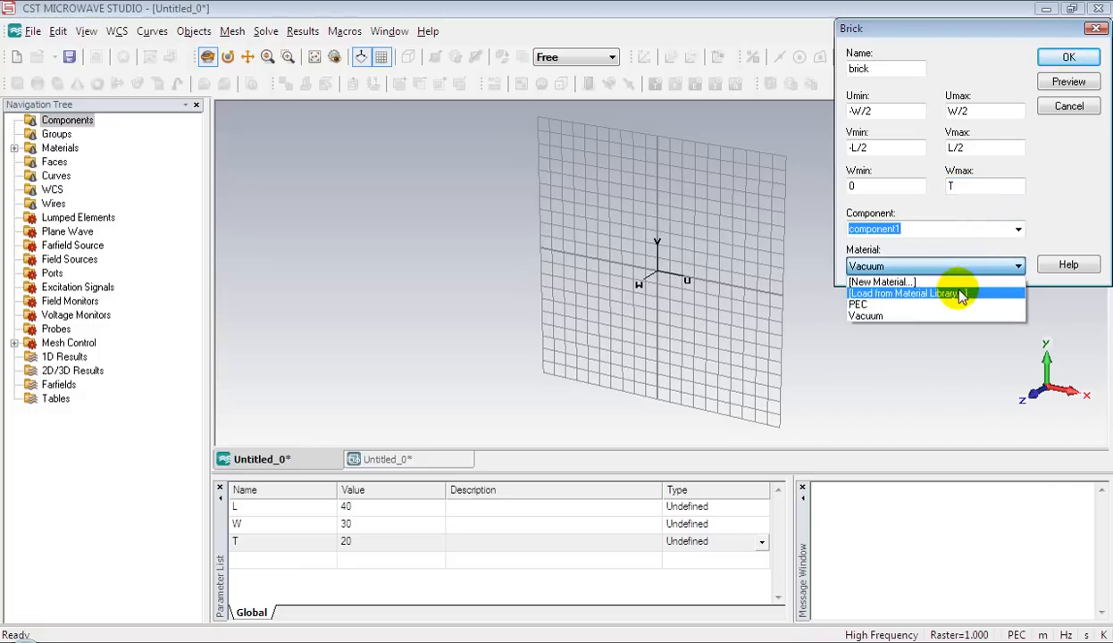
{"action": "left_click", "coordinate": [902, 293]}
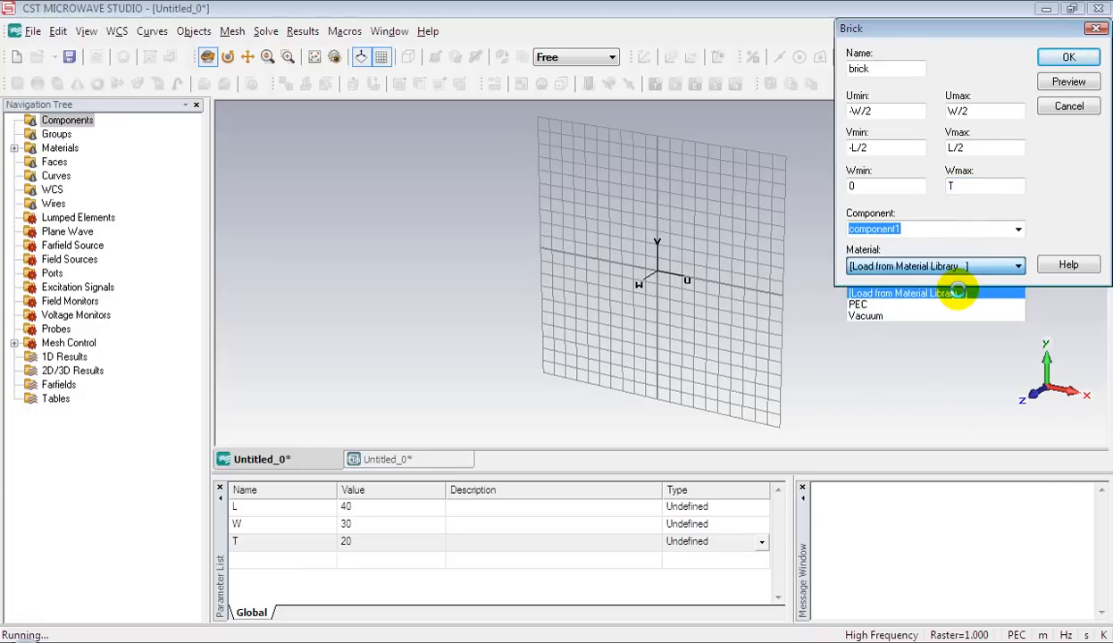
{"action": "left_click", "coordinate": [904, 293]}
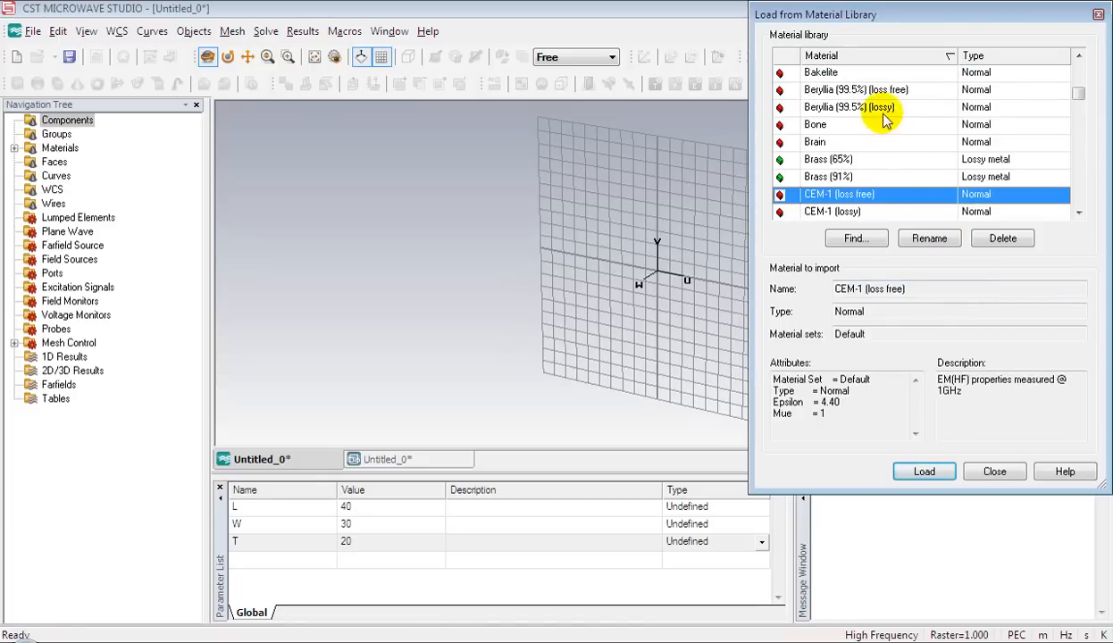
{"action": "scroll", "scroll_direction": "down", "scroll_amount": 3}
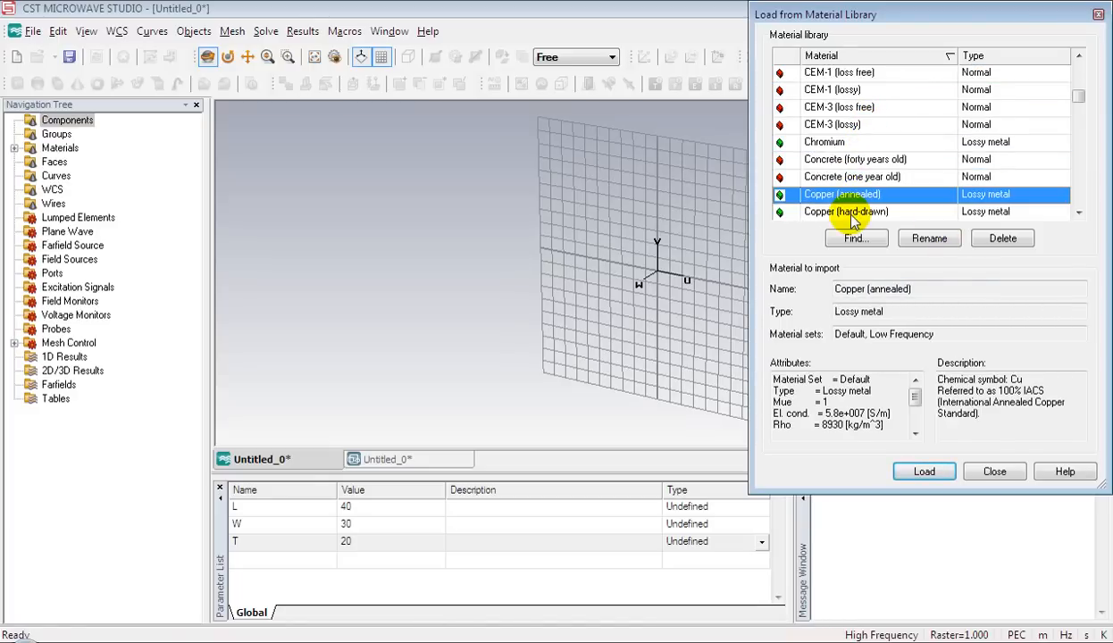
{"action": "left_click", "coordinate": [923, 472]}
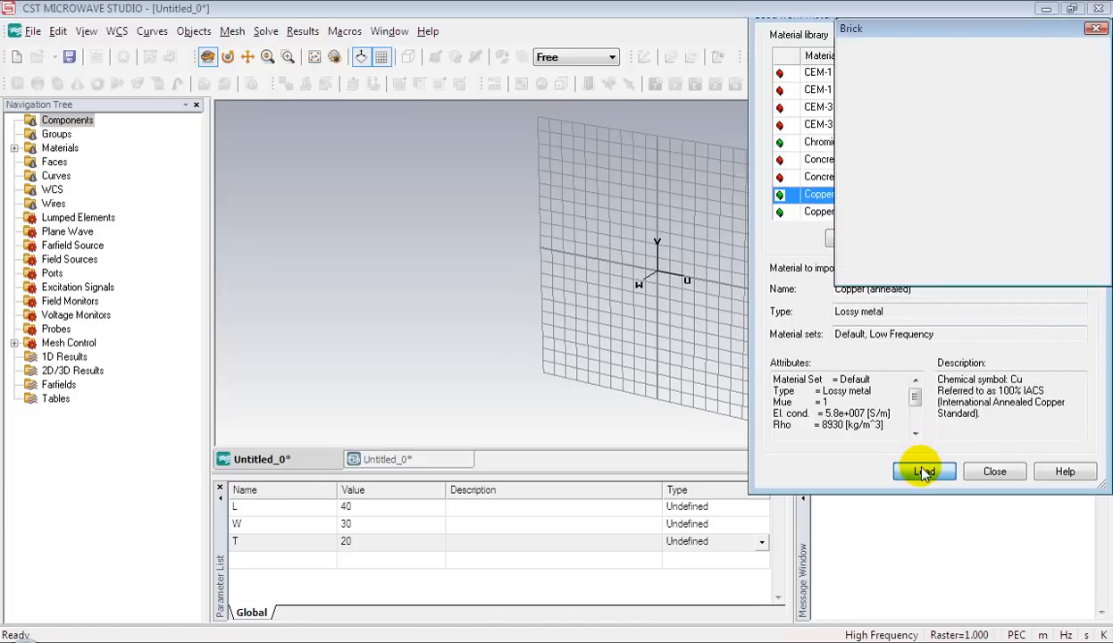
{"action": "left_click", "coordinate": [923, 472]}
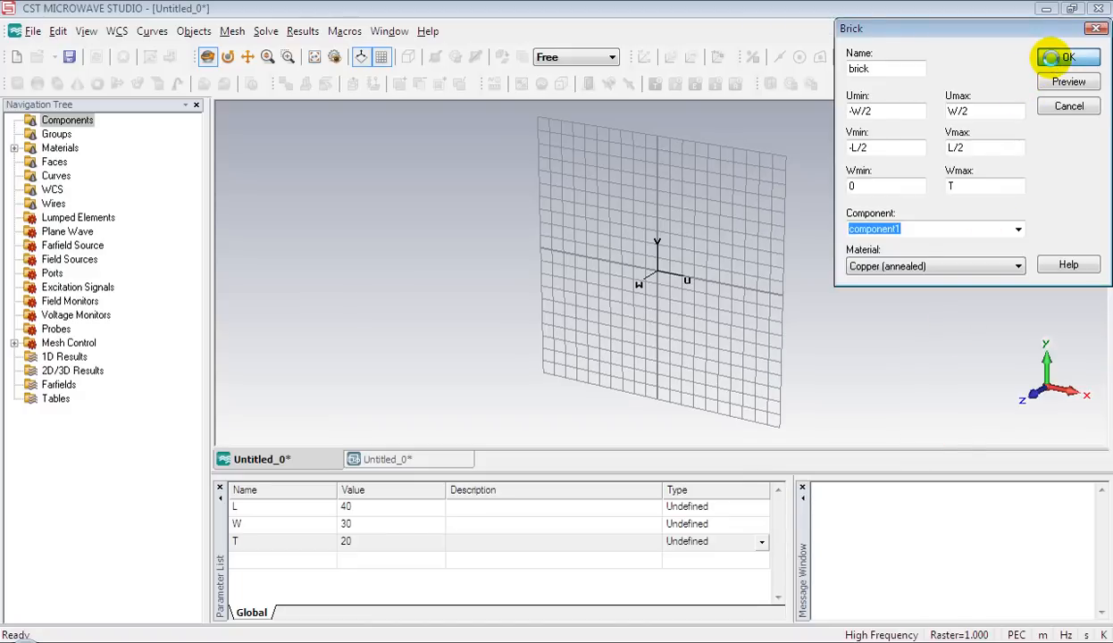
Create the copper brick, fit it in view and display it in Perspective.
{"action": "left_click", "coordinate": [1068, 57]}
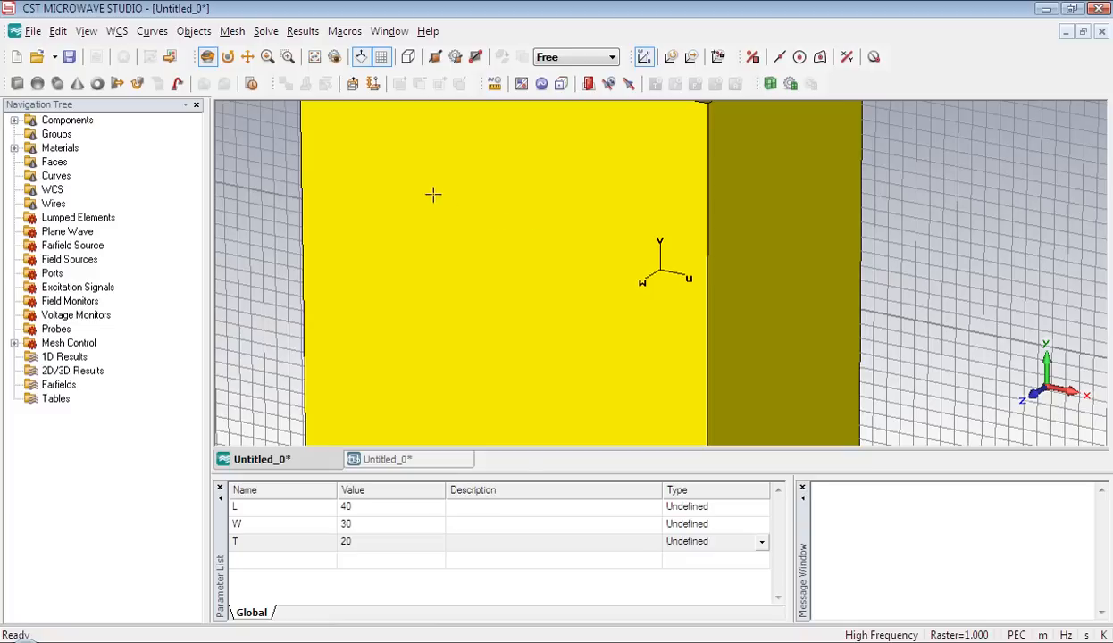
{"action": "left_click", "coordinate": [268, 55]}
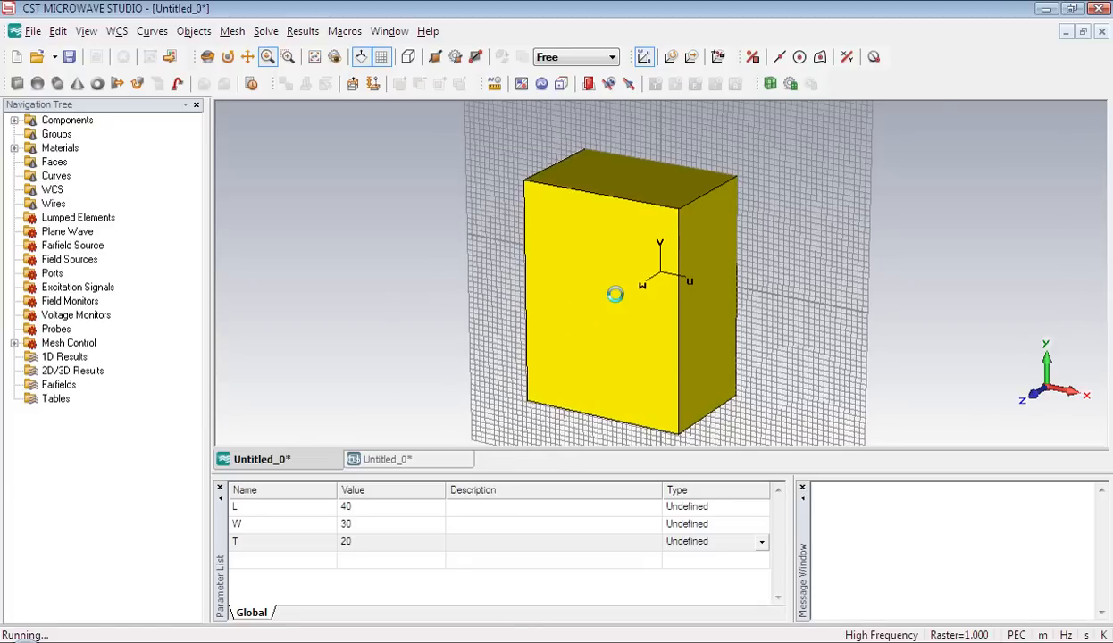
{"action": "left_click", "coordinate": [607, 84]}
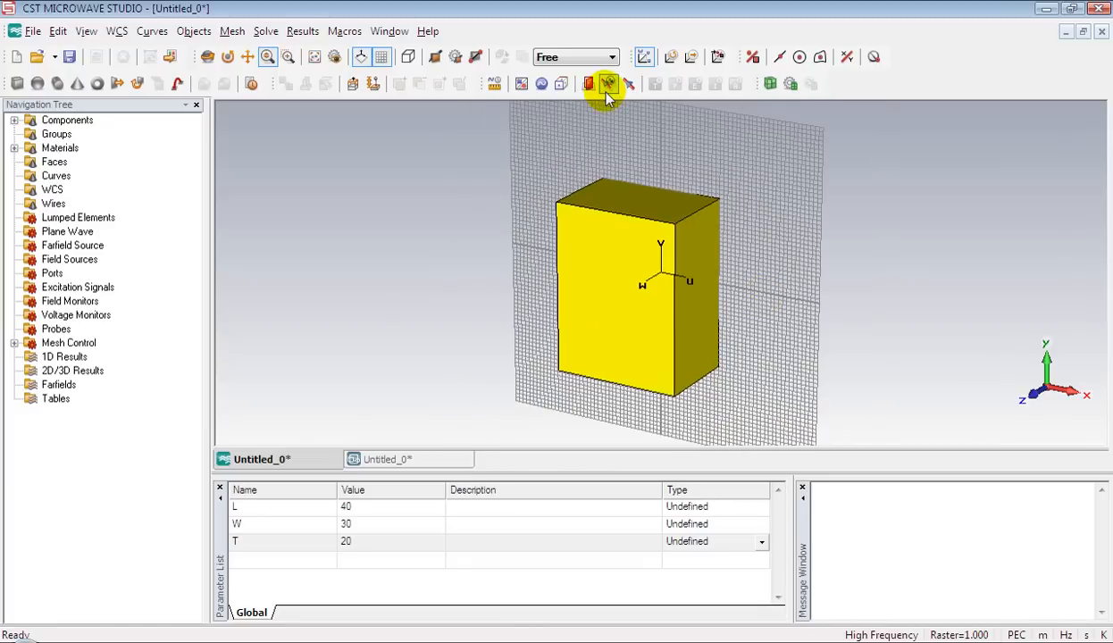
{"action": "left_click", "coordinate": [611, 57]}
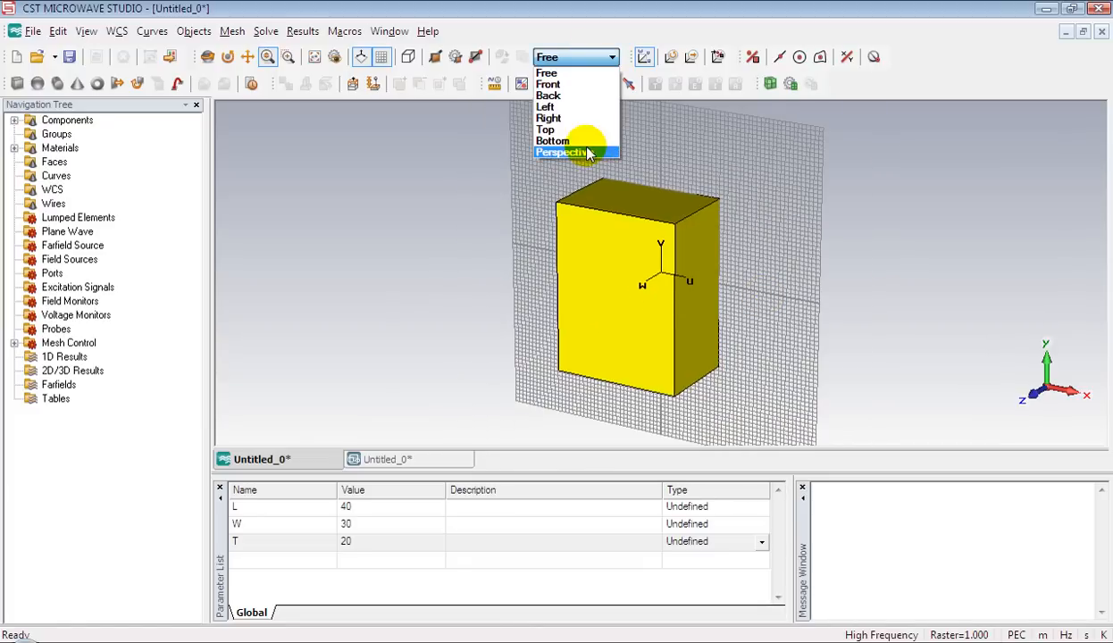
{"action": "left_click", "coordinate": [563, 152]}
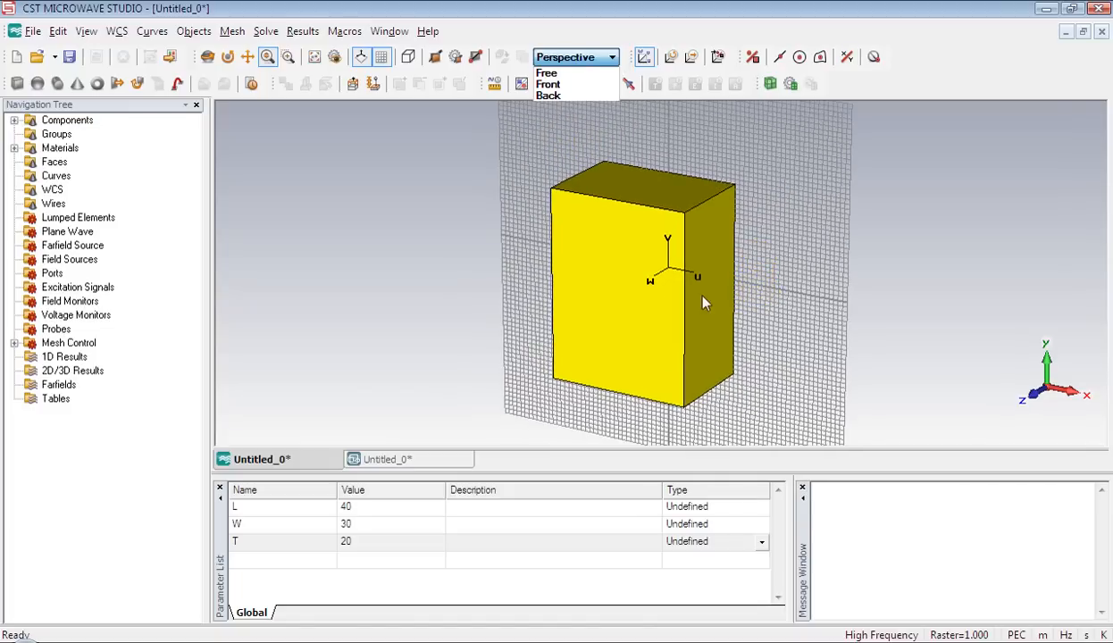
{"action": "left_click", "coordinate": [207, 57]}
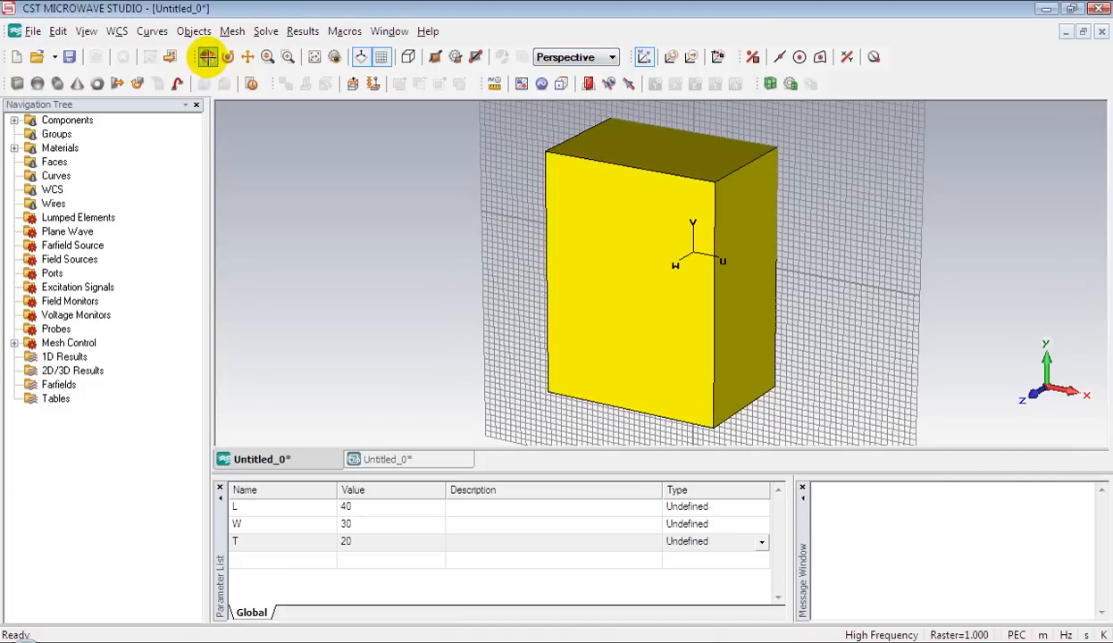
Orbit the view to look down onto the copper brick from above.
{"action": "left_click", "coordinate": [207, 56]}
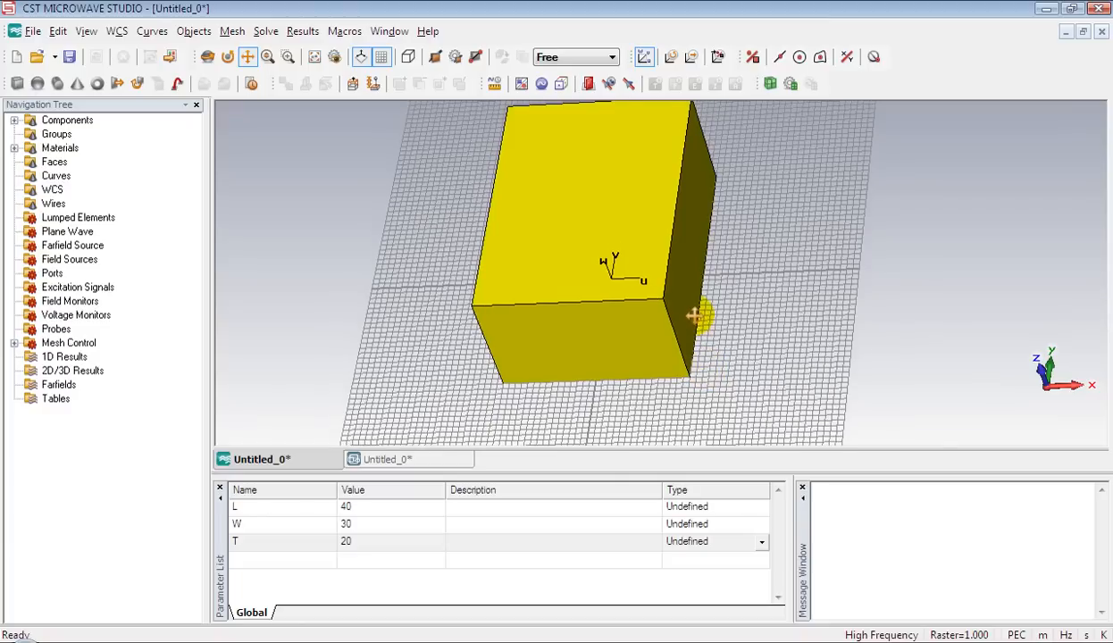
{"action": "left_click_drag", "start_coordinate": [697, 318], "coordinate": [715, 343]}
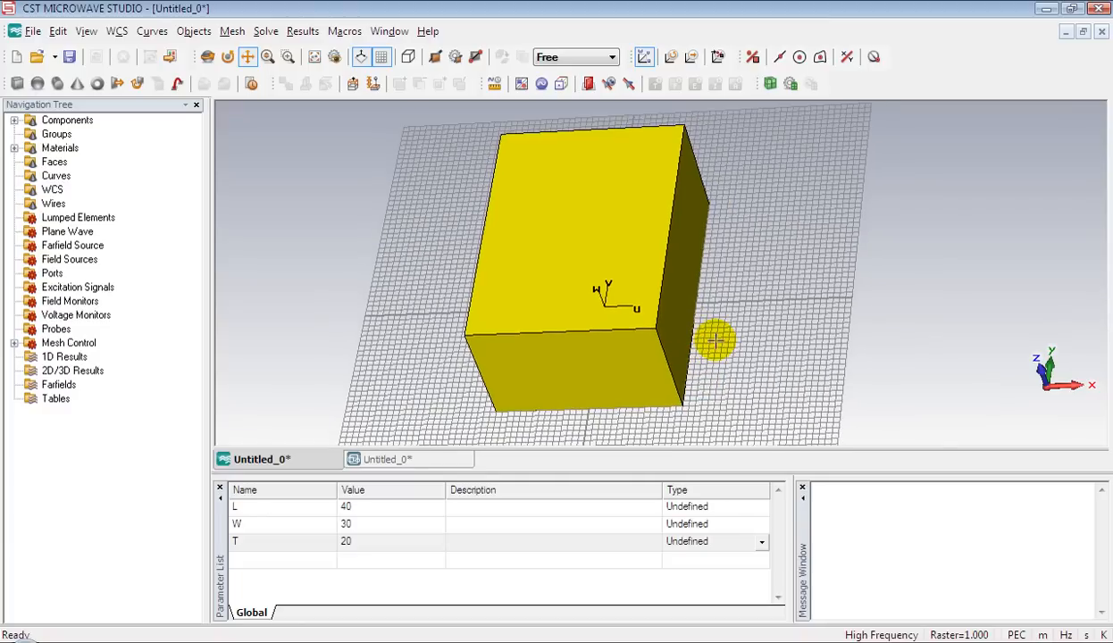